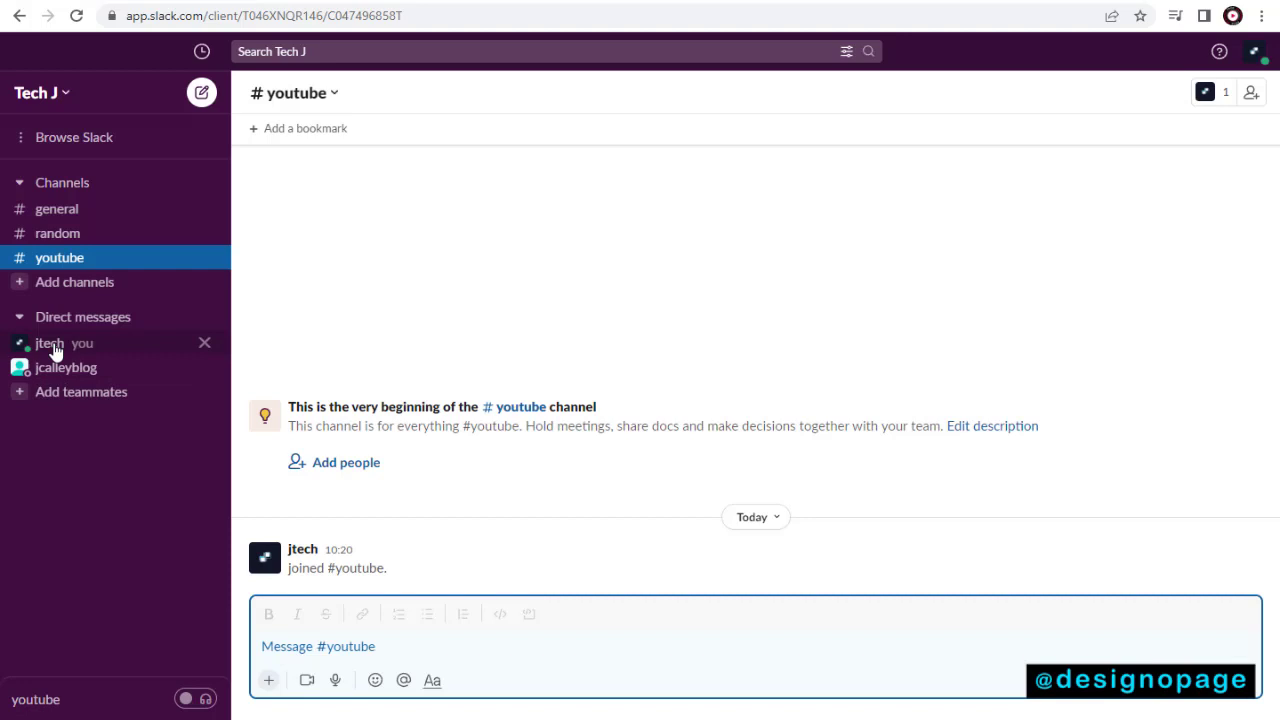
left_click(50, 344)
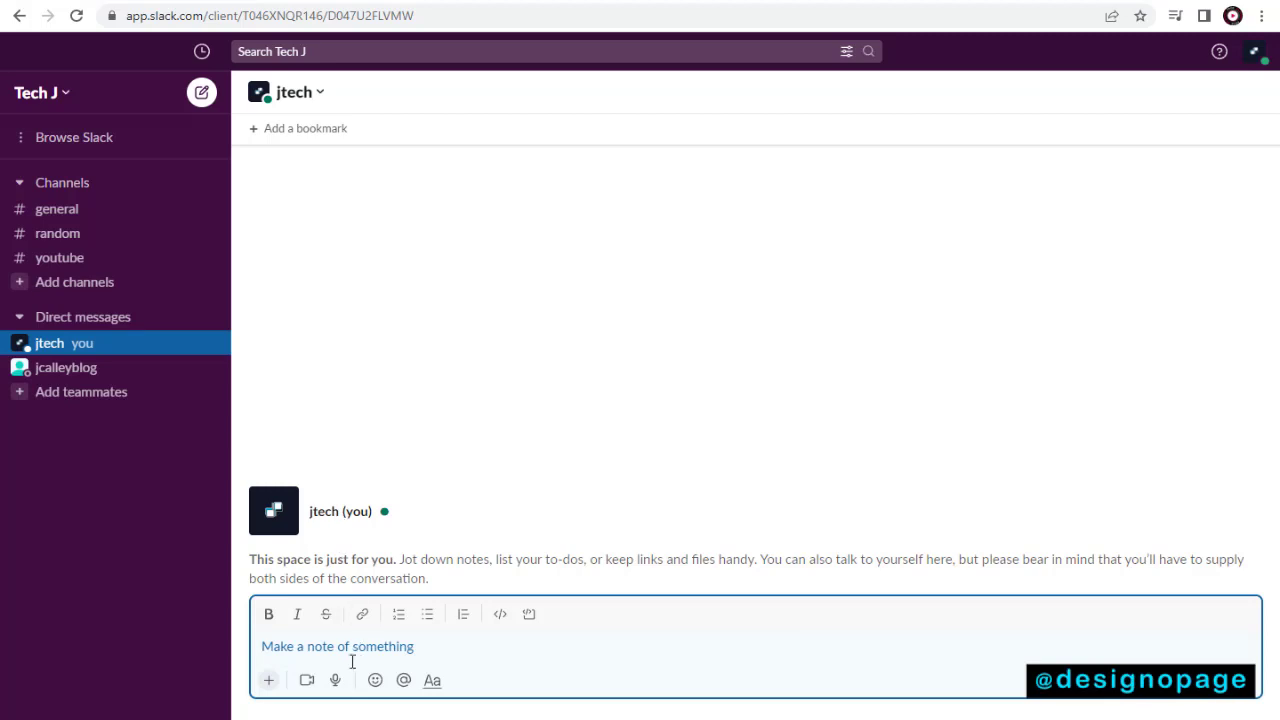
type("@jtech")
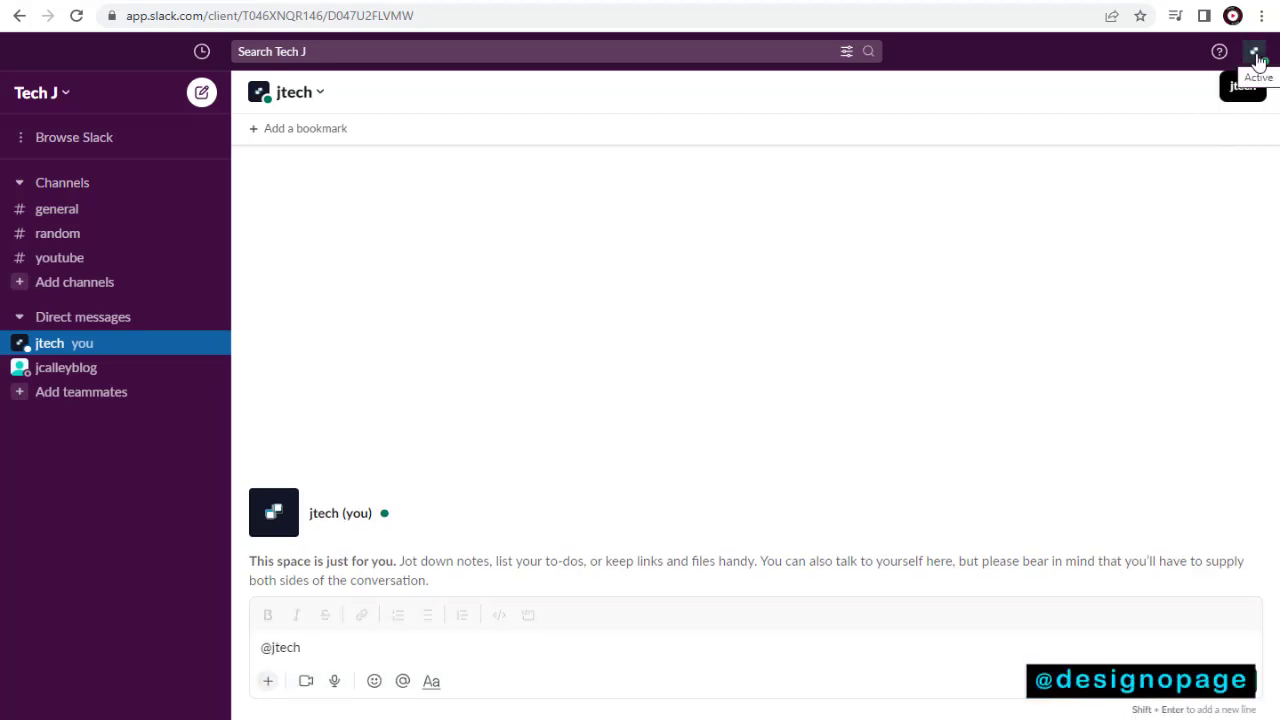
Step: Show the jtech workspace-owner profile panel from the account menu
left_click(1254, 52)
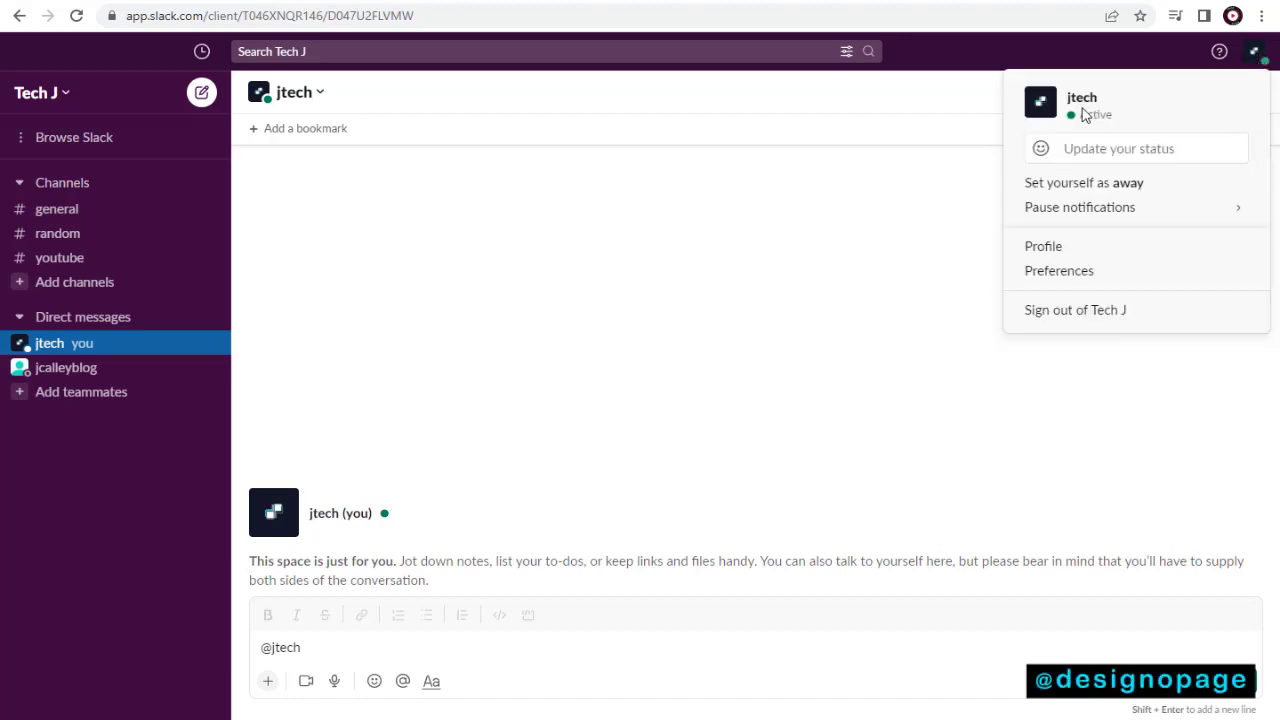
mouse_move(1044, 246)
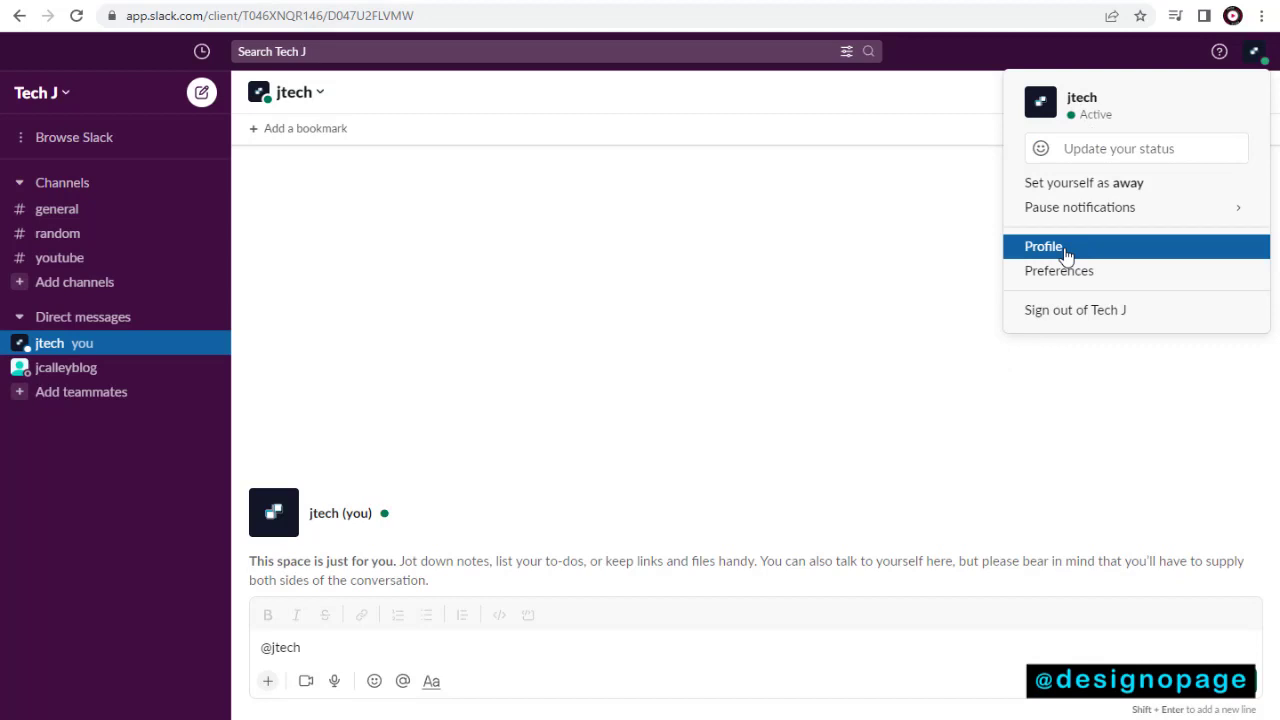
left_click(1044, 246)
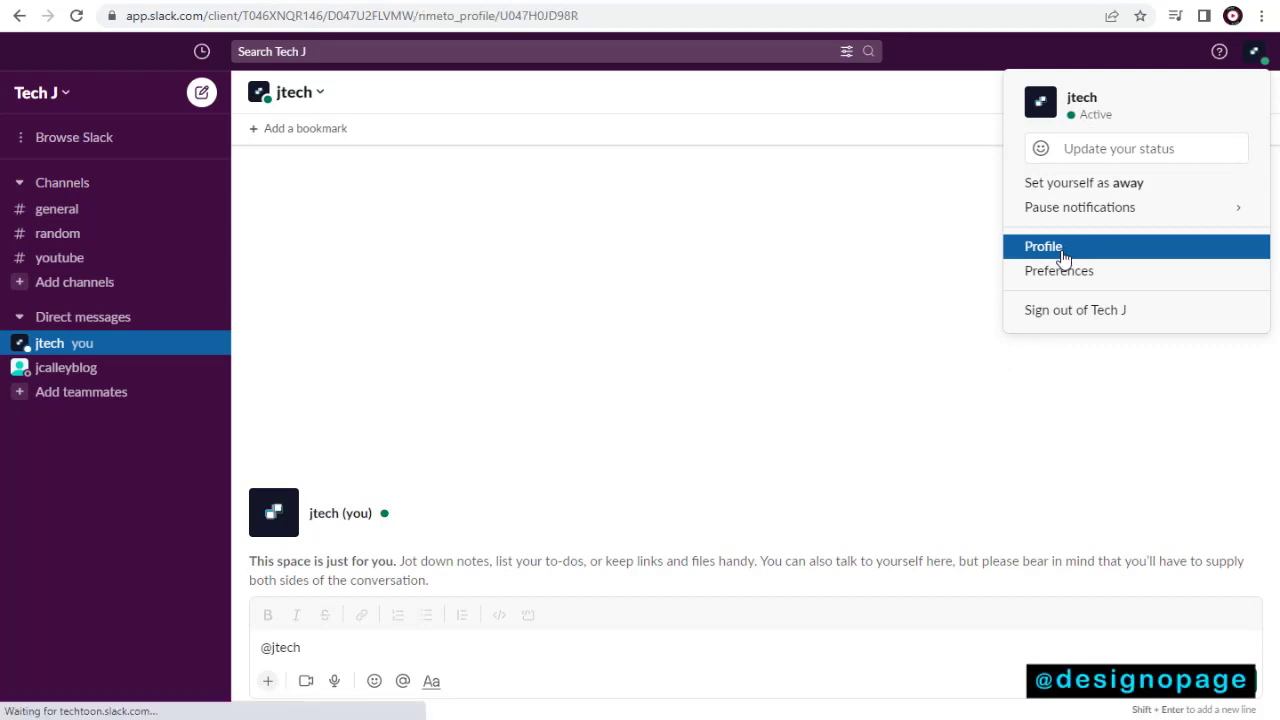
left_click(1044, 246)
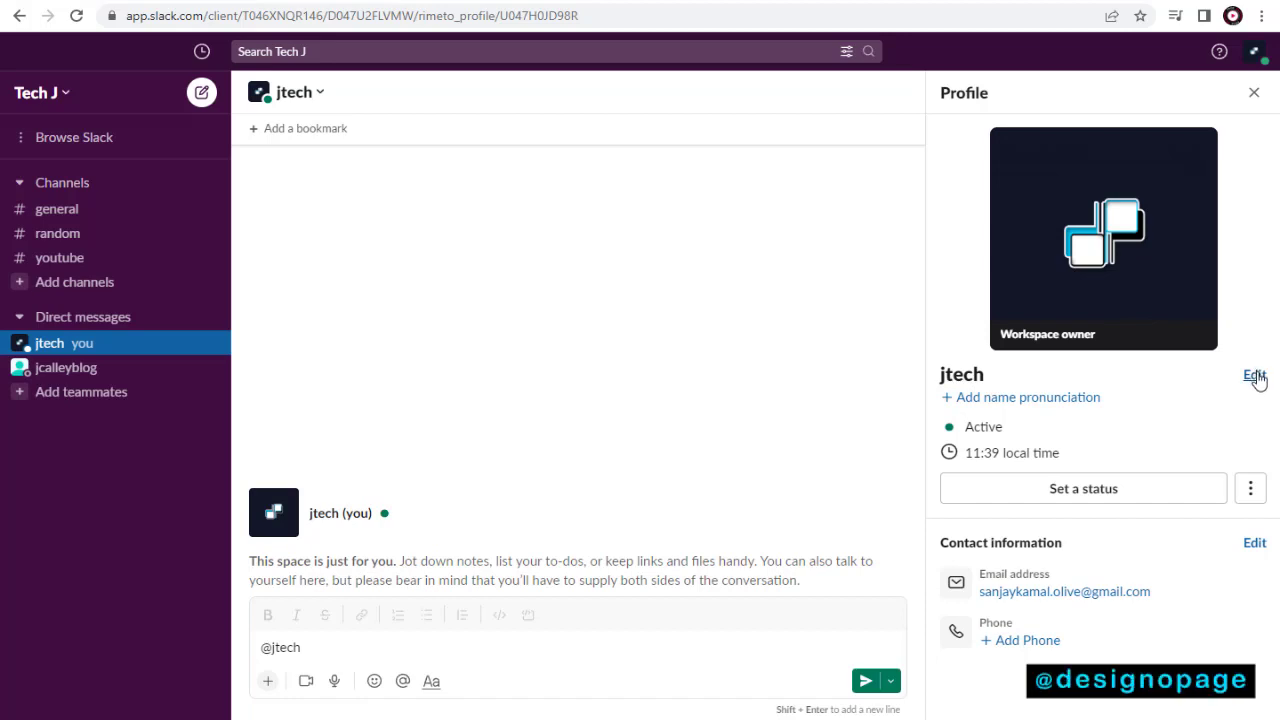
Step: Set full name and display name to 'Jay' and the photo to the cropped social-media illustration
left_click(1254, 376)
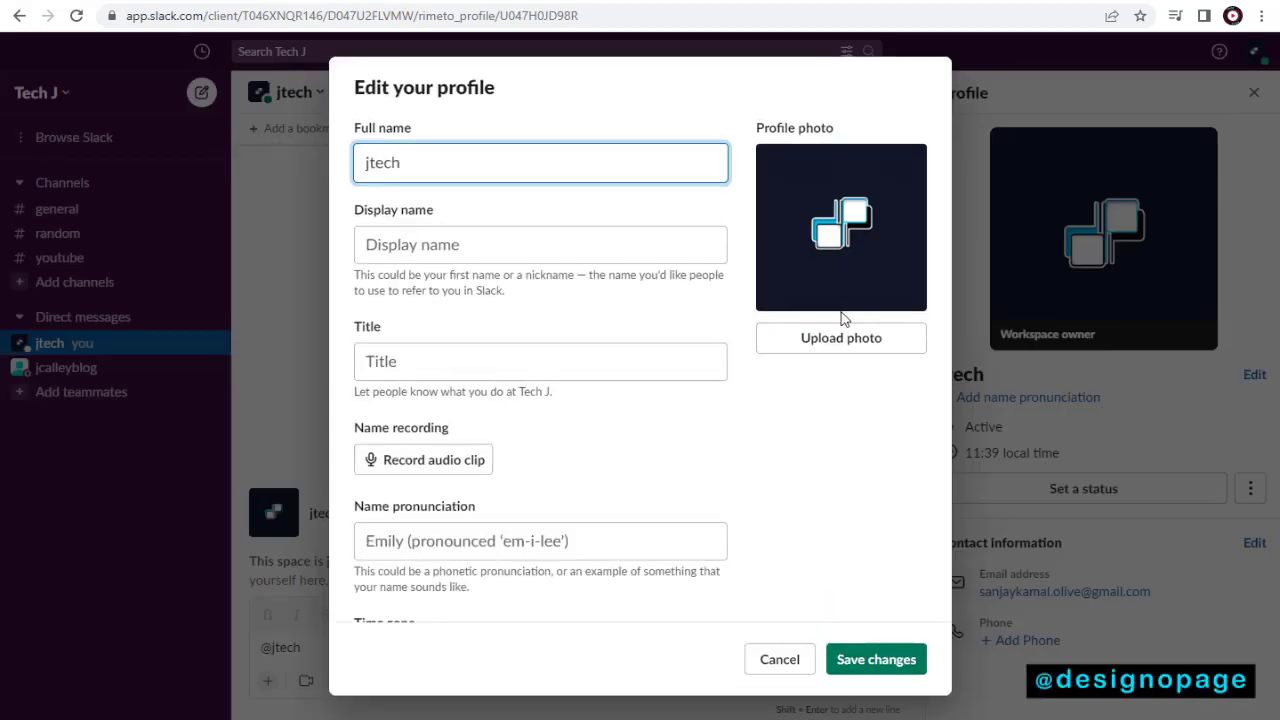
type("Jay")
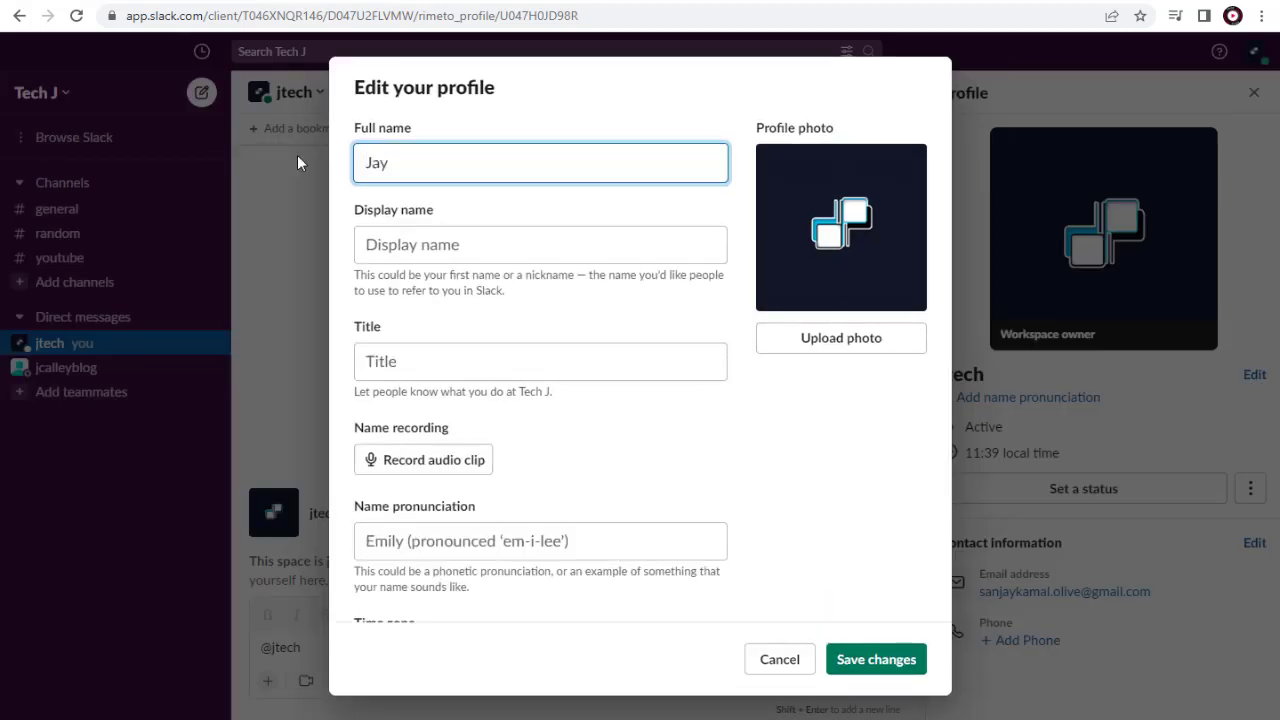
left_click(540, 244)
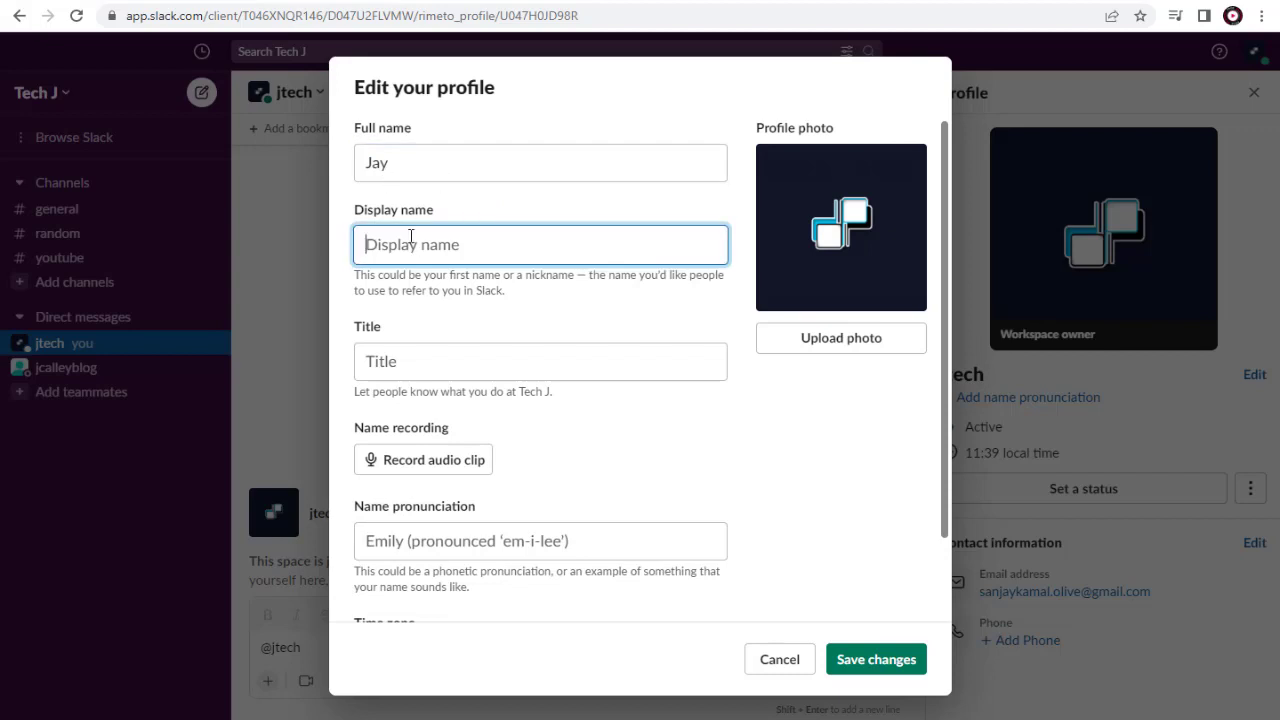
type("Jay")
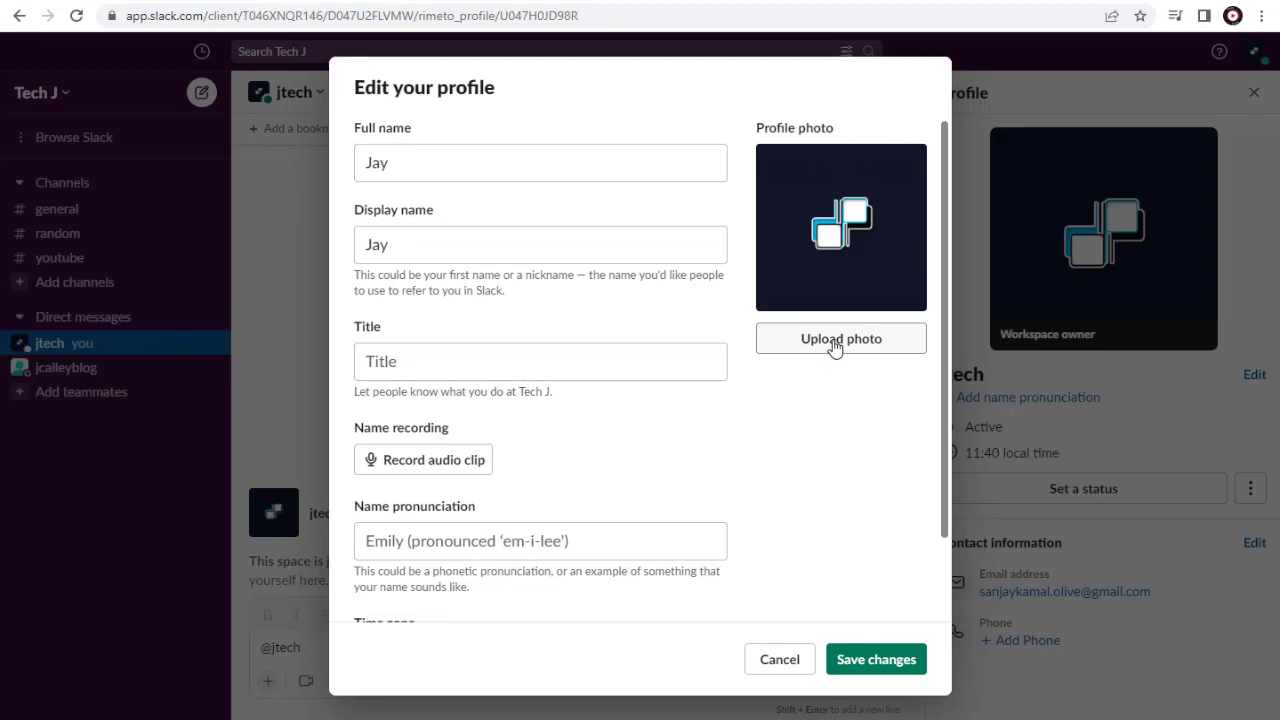
left_click(840, 338)
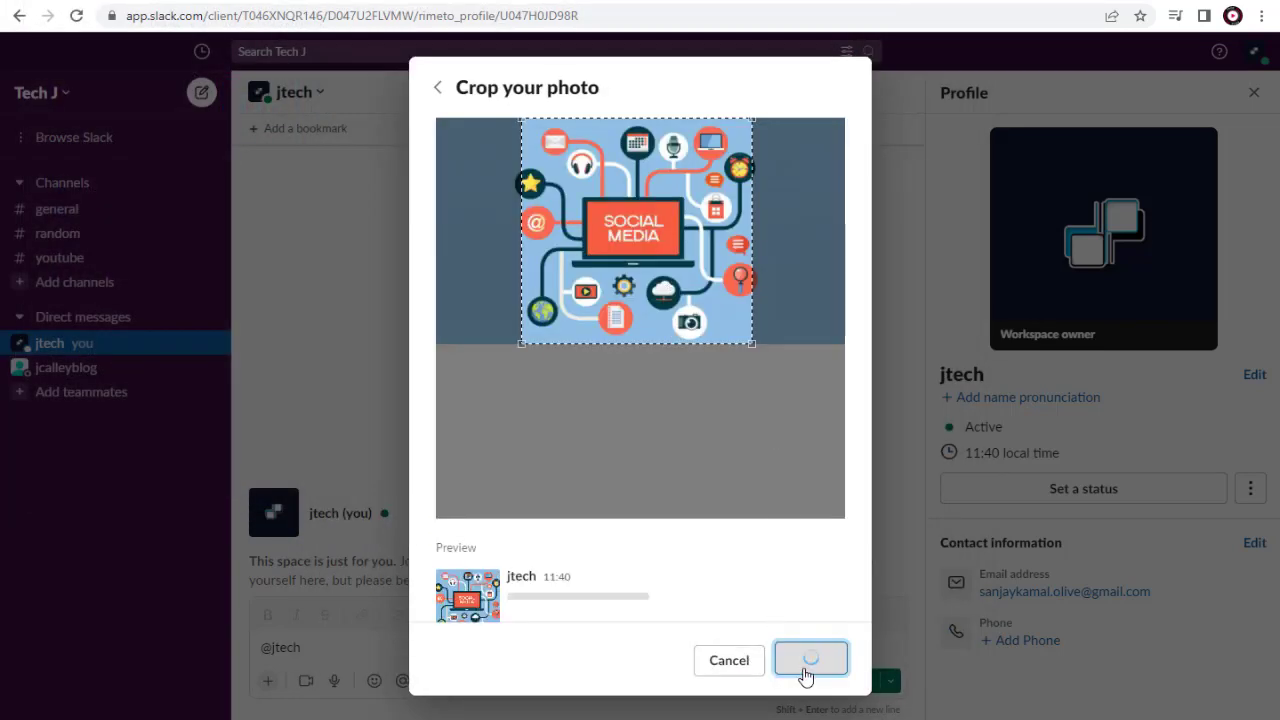
left_click(810, 660)
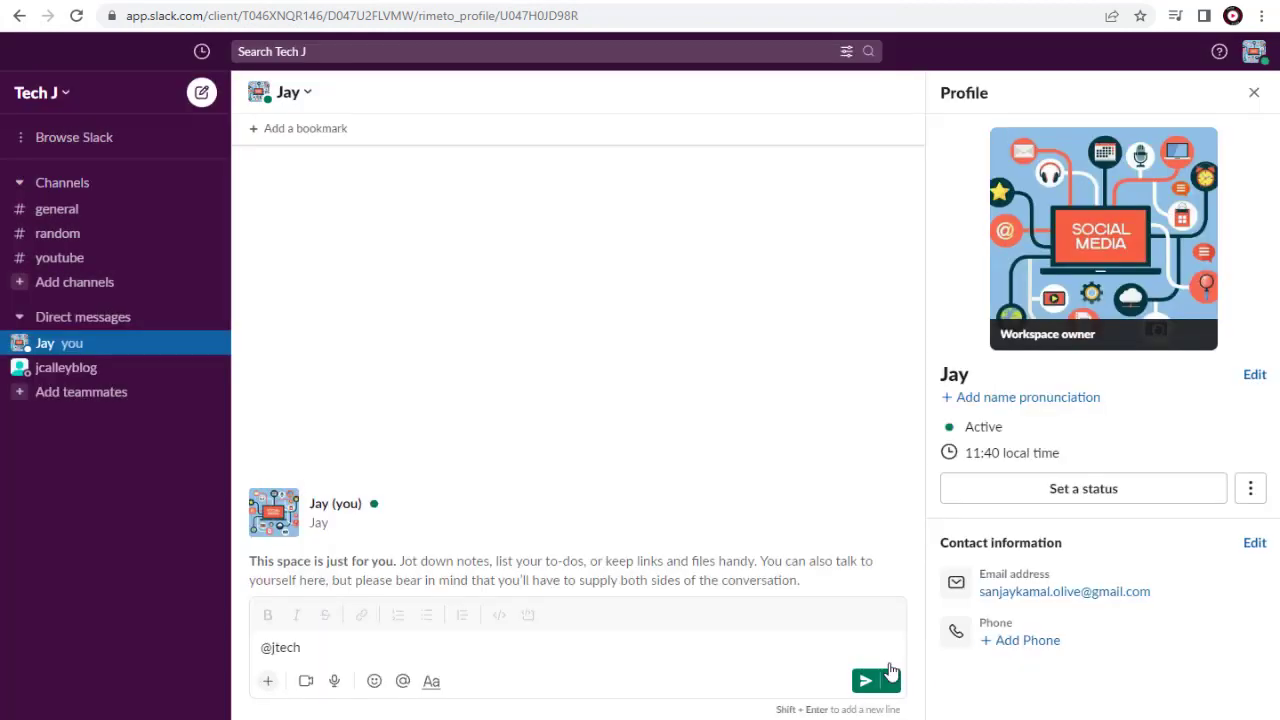
mouse_move(114, 492)
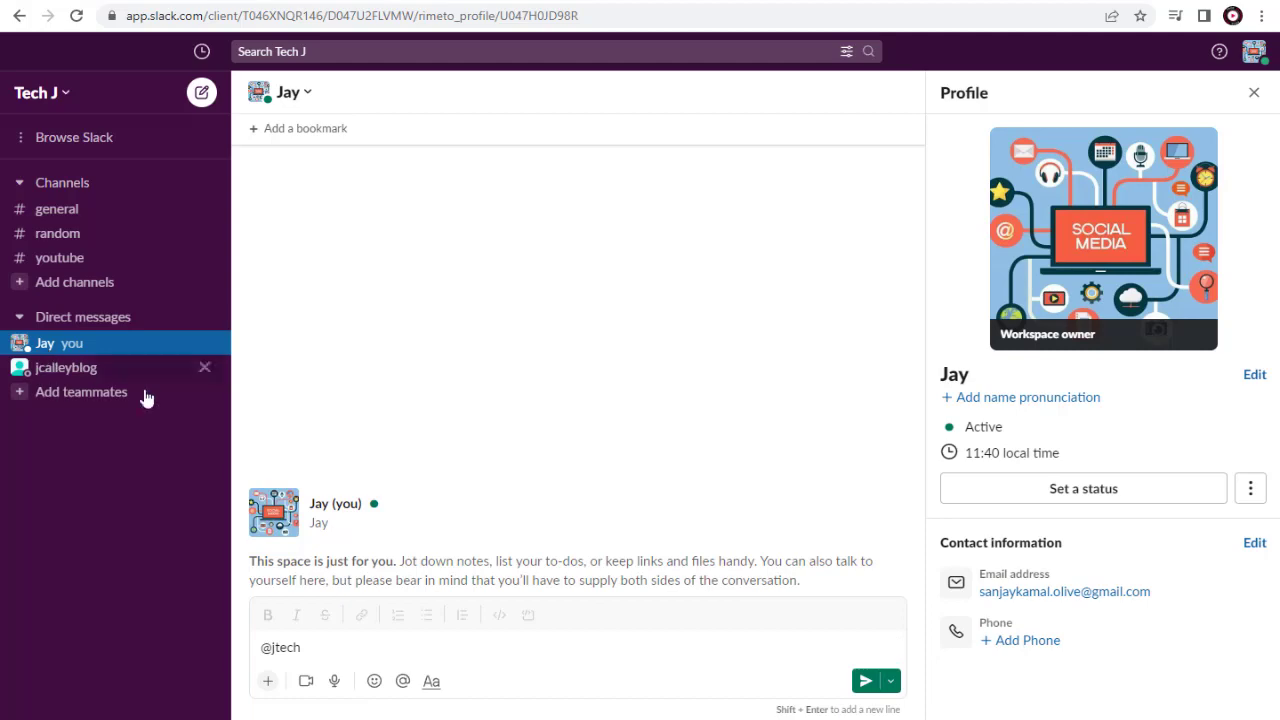
mouse_move(312, 512)
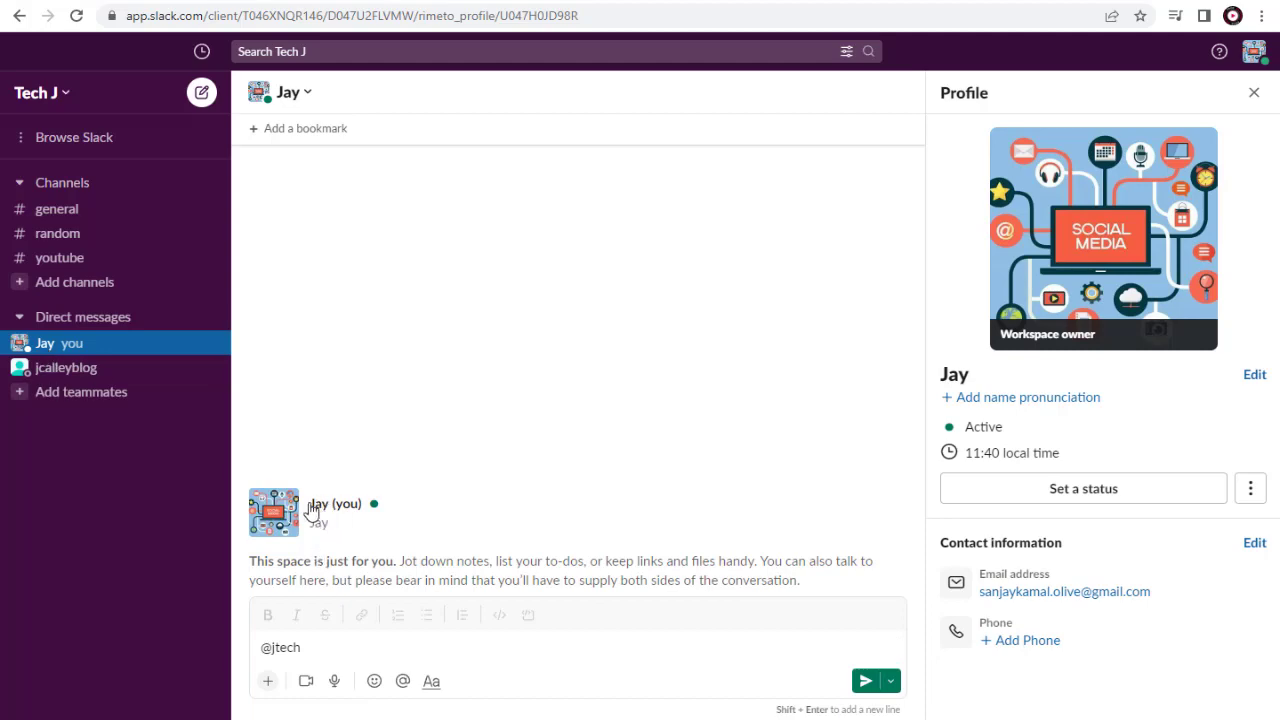
mouse_move(360, 538)
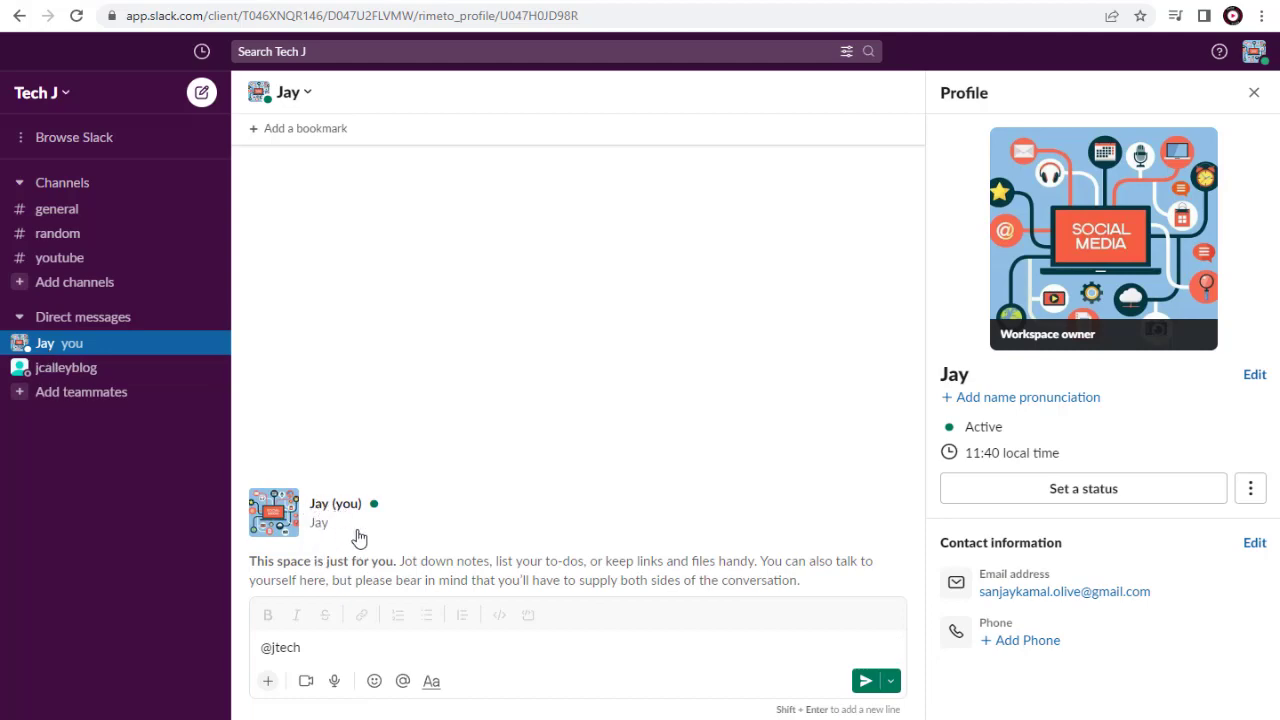